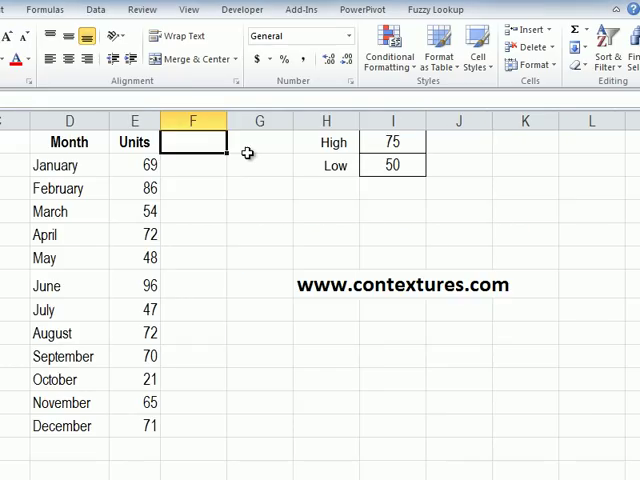
{"action": "mouse_move", "coordinate": [78, 187]}
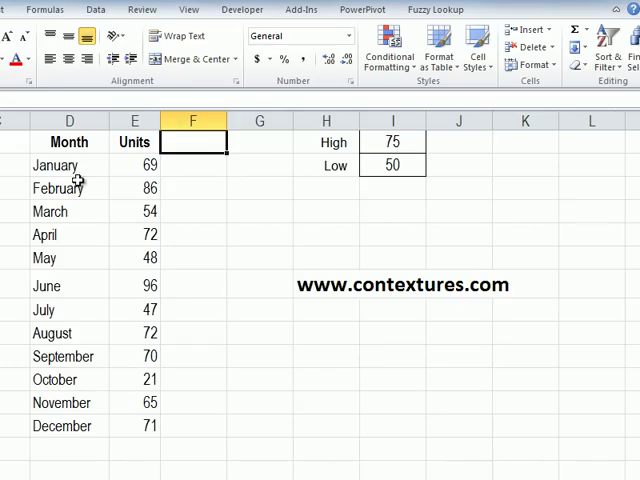
{"action": "mouse_move", "coordinate": [110, 168]}
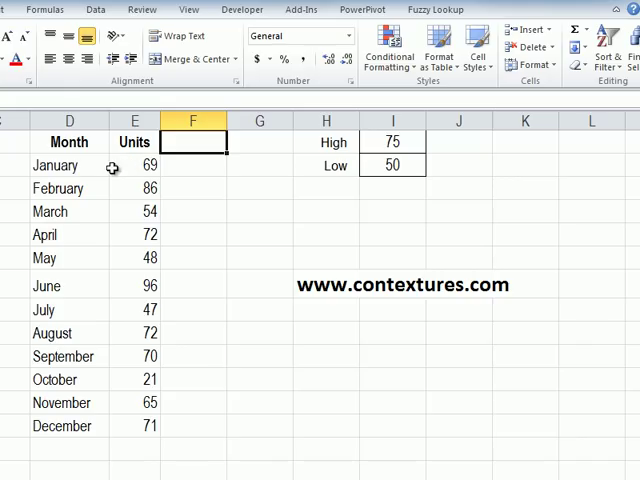
{"action": "mouse_move", "coordinate": [388, 142]}
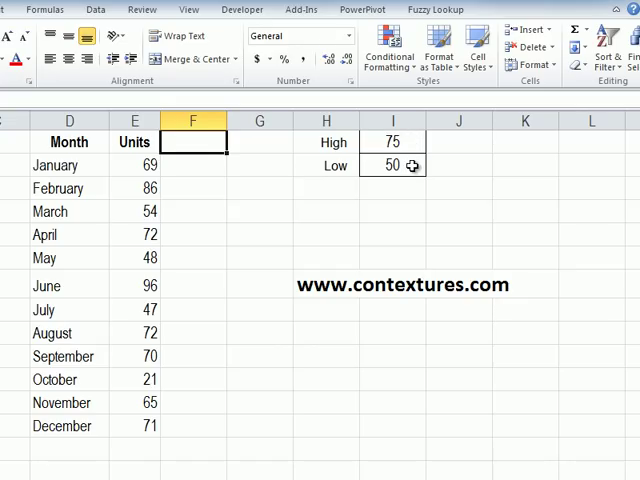
Select the Units cells E2 through E13, January to December.
{"action": "left_click", "coordinate": [133, 165]}
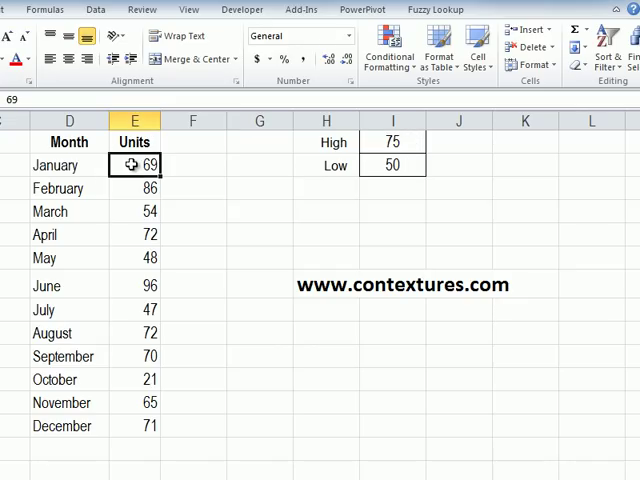
{"action": "left_click_drag", "start_coordinate": [133, 165], "coordinate": [133, 211]}
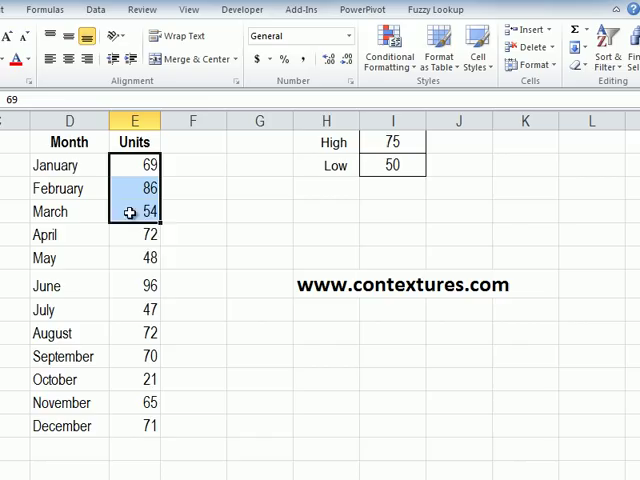
{"action": "left_click_drag", "start_coordinate": [133, 211], "coordinate": [148, 426]}
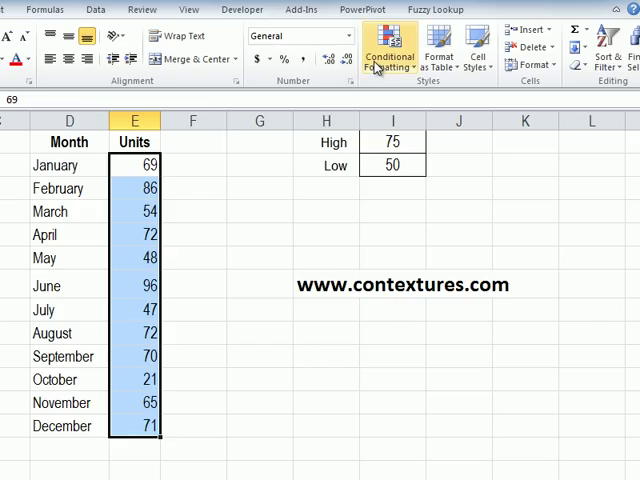
{"action": "mouse_move", "coordinate": [388, 50]}
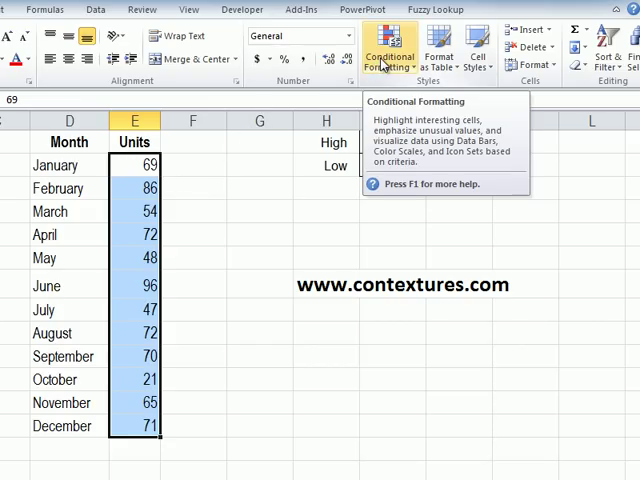
Start a Greater Than highlight rule using cell I1 (High, 75) as the threshold.
{"action": "left_click", "coordinate": [388, 57]}
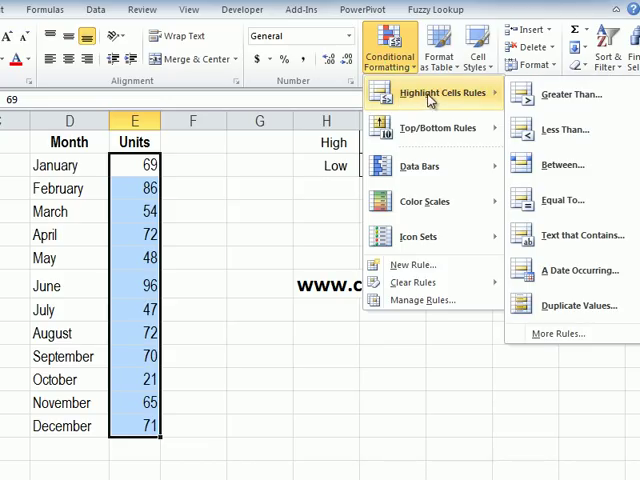
{"action": "mouse_move", "coordinate": [560, 94]}
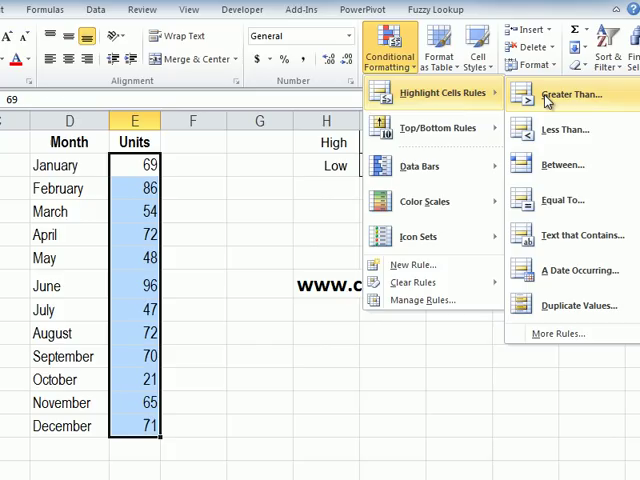
{"action": "left_click", "coordinate": [570, 94]}
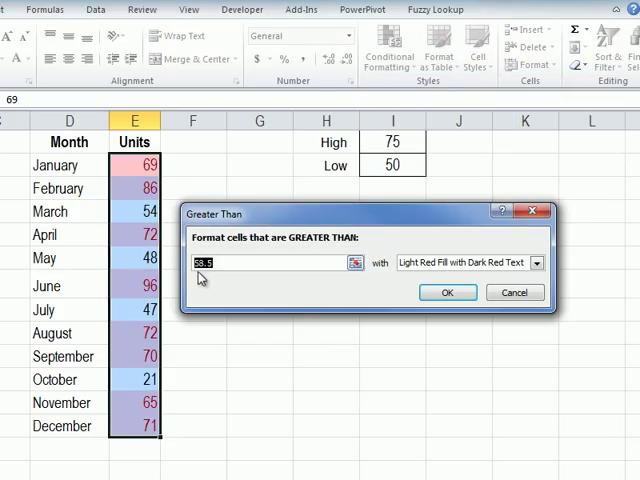
{"action": "mouse_move", "coordinate": [145, 200]}
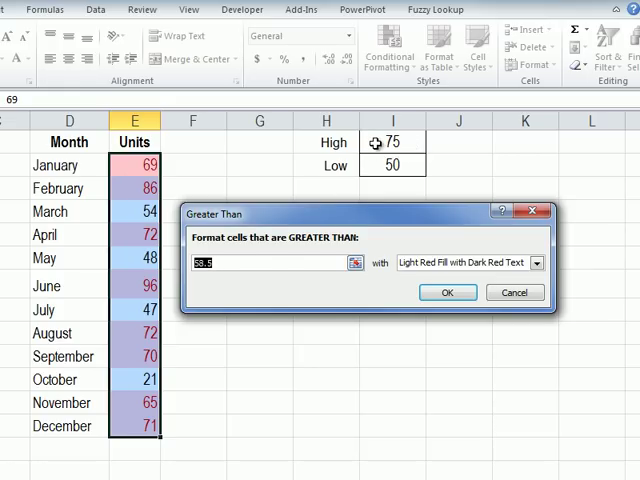
{"action": "left_click", "coordinate": [391, 142]}
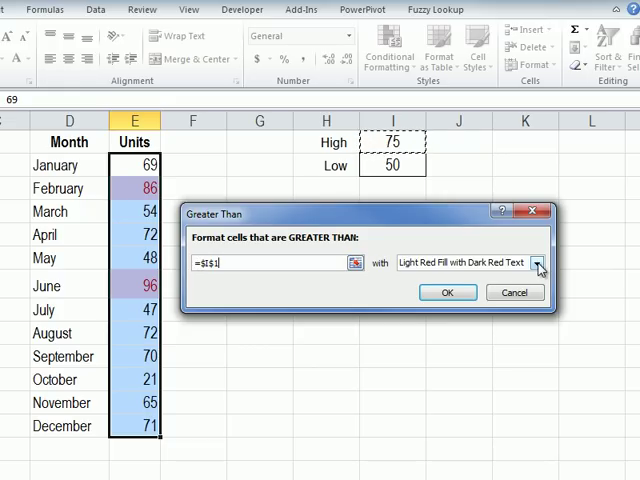
Give the greater-than rule a custom light green fill and apply it.
{"action": "left_click", "coordinate": [538, 263]}
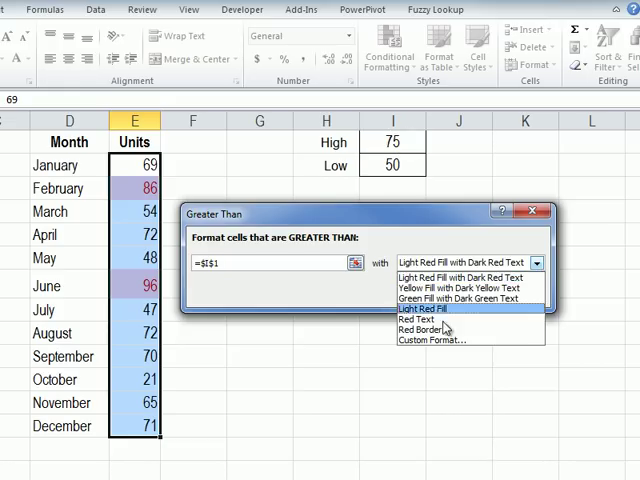
{"action": "left_click", "coordinate": [432, 339]}
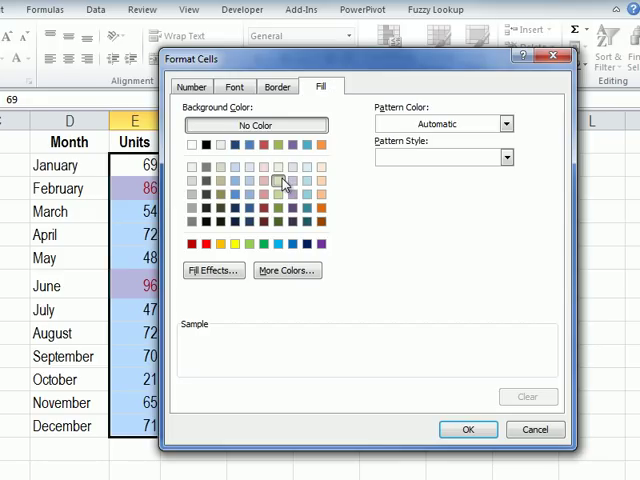
{"action": "left_click", "coordinate": [279, 211]}
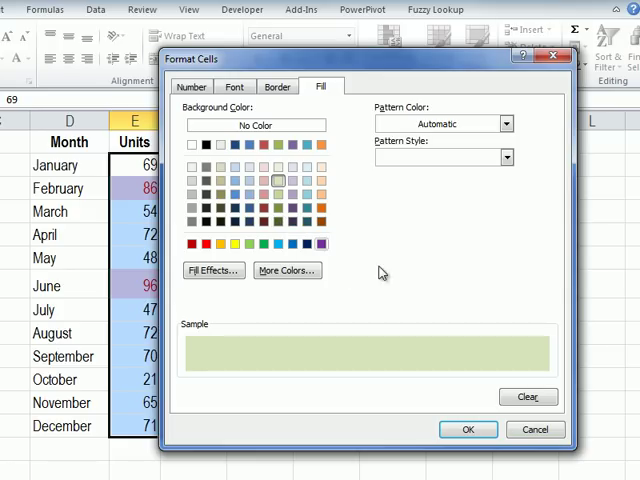
{"action": "left_click", "coordinate": [467, 429]}
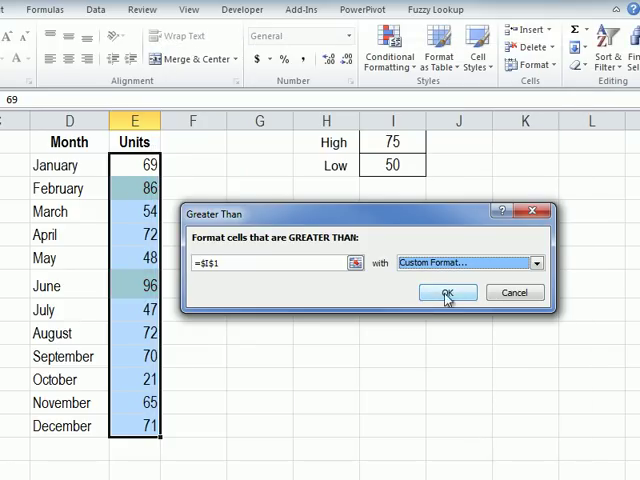
{"action": "left_click", "coordinate": [446, 293]}
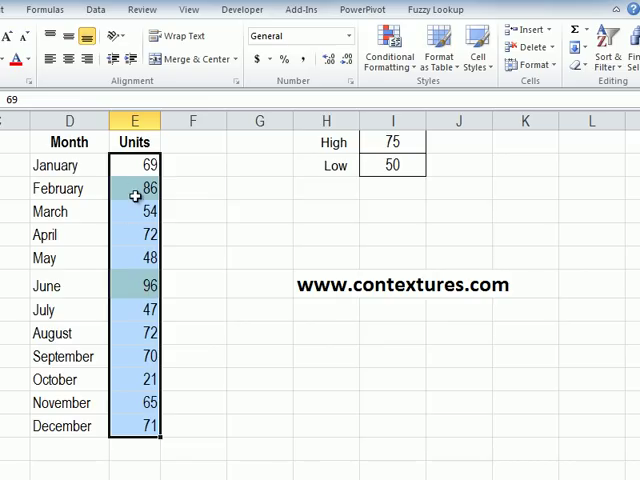
{"action": "mouse_move", "coordinate": [213, 363]}
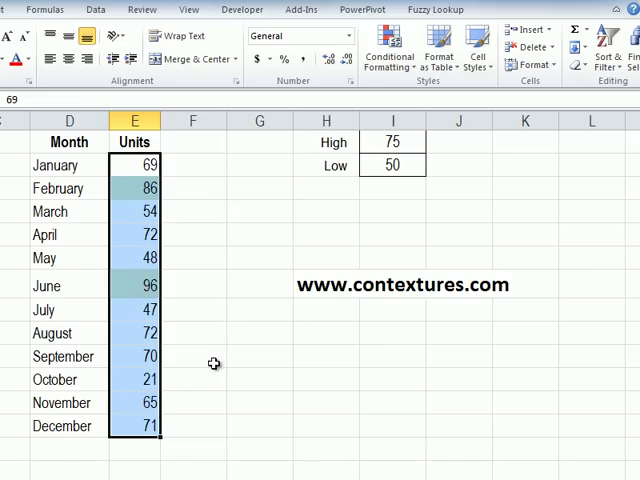
{"action": "mouse_move", "coordinate": [389, 48]}
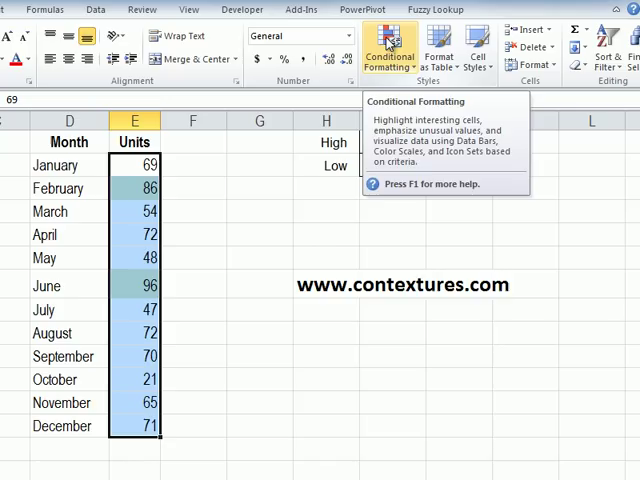
Start a Less Than highlight rule from the Conditional Formatting menu.
{"action": "left_click", "coordinate": [388, 50]}
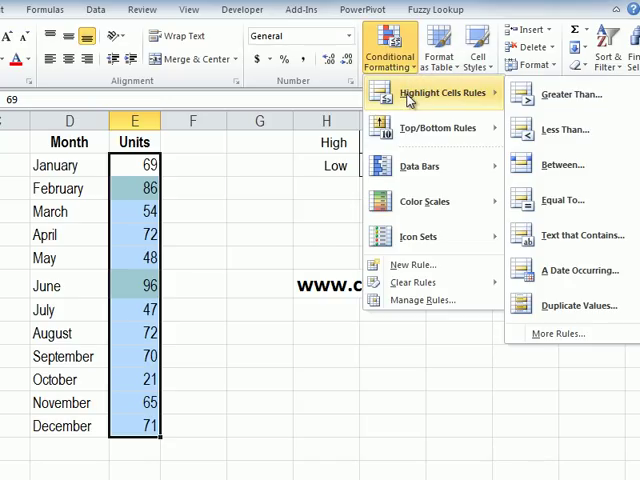
{"action": "mouse_move", "coordinate": [565, 129]}
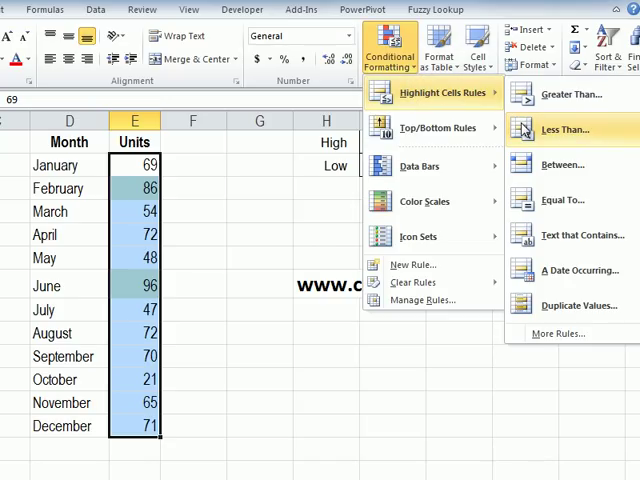
{"action": "left_click", "coordinate": [564, 129]}
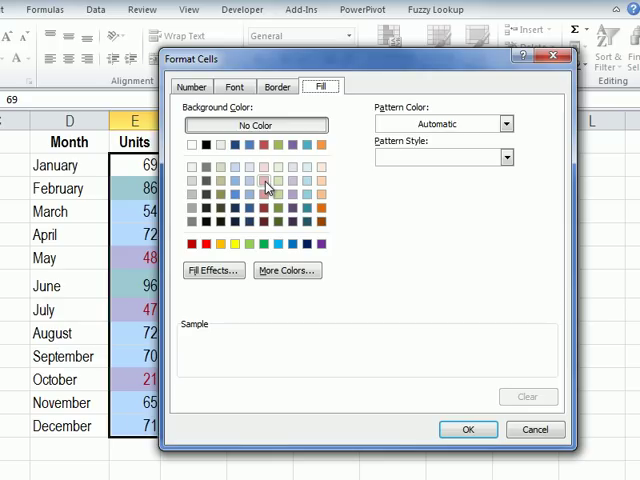
Confirm the light red fill and apply the less-than rule to Units.
{"action": "left_click", "coordinate": [467, 429]}
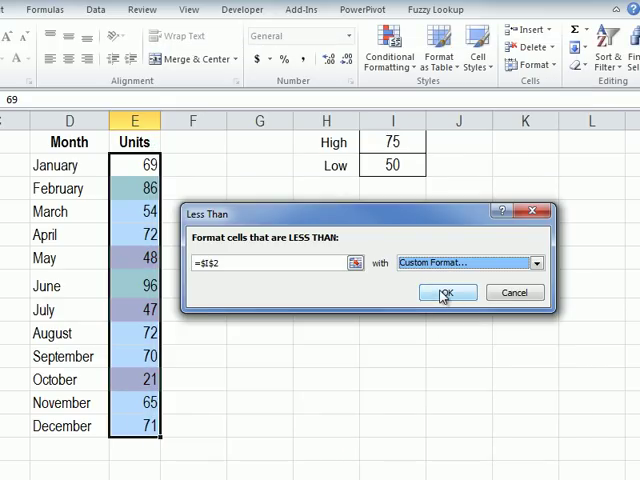
{"action": "left_click", "coordinate": [446, 292]}
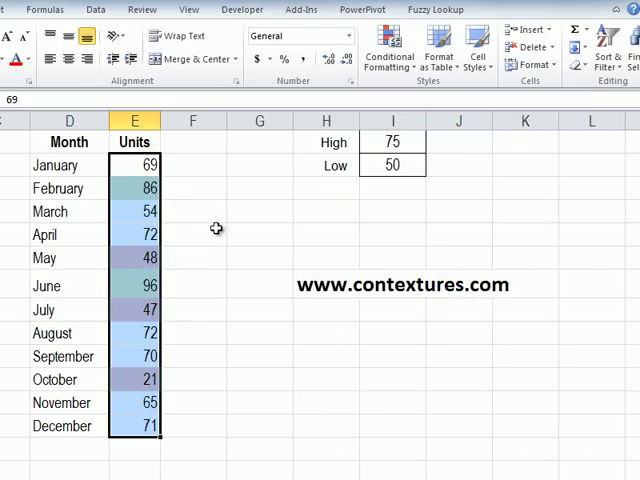
{"action": "mouse_move", "coordinate": [214, 164]}
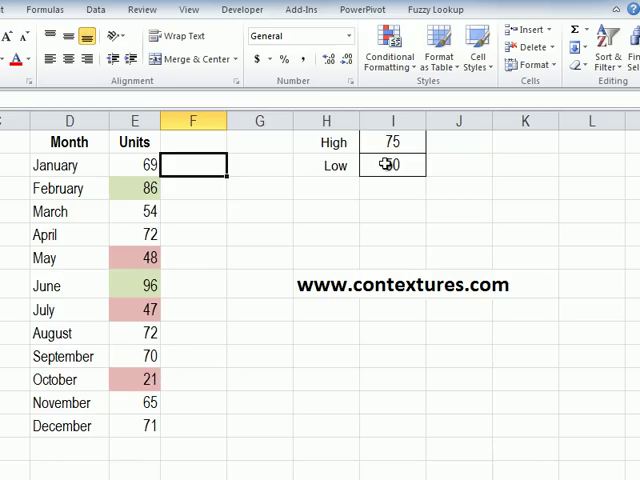
Enter 45 as the Low threshold and select High cell I1 for editing.
{"action": "type", "text": "45"}
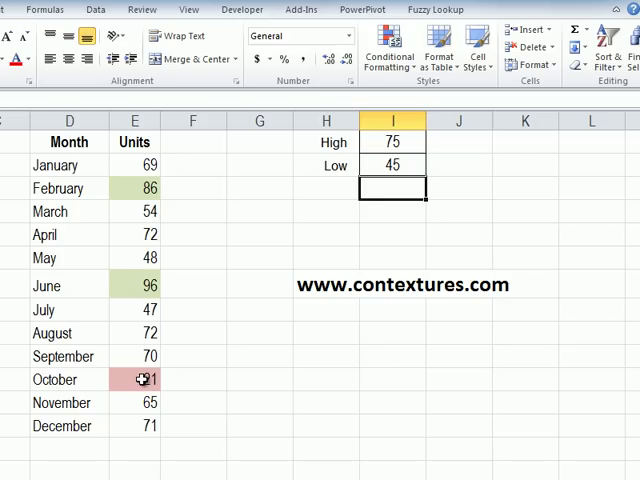
{"action": "left_click", "coordinate": [392, 142]}
{"action": "type", "text": "85"}
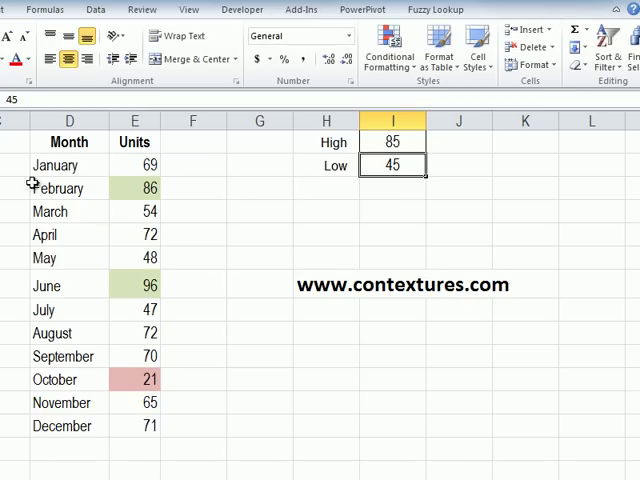
{"action": "mouse_move", "coordinate": [200, 190]}
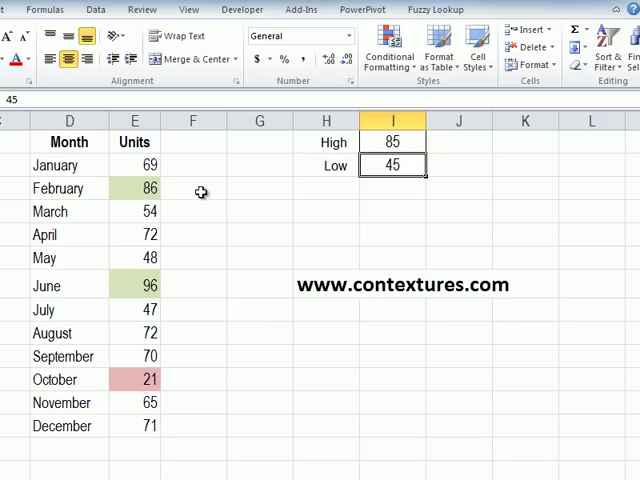